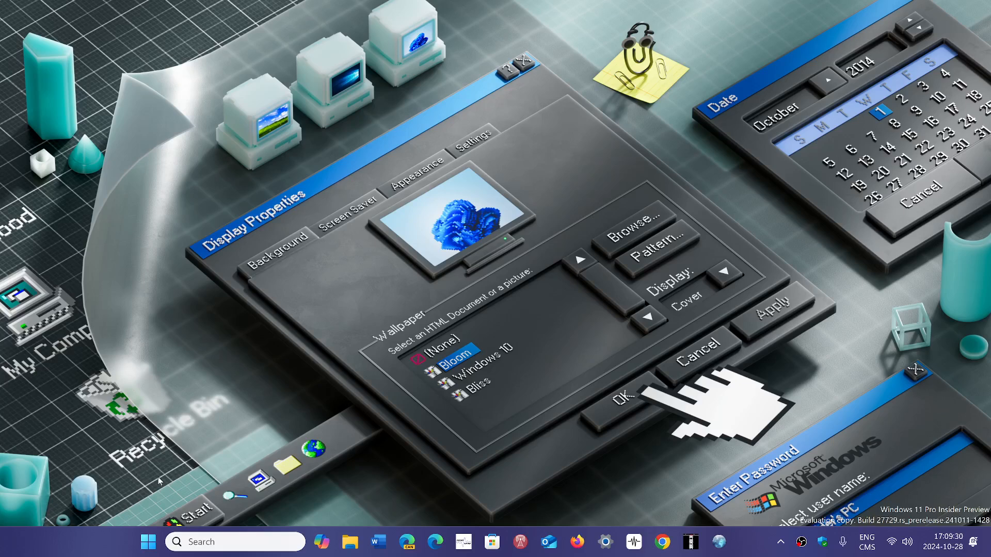
Launch the Settings app from the taskbar gear icon to its Home page
{"action": "left_click", "coordinate": [148, 541]}
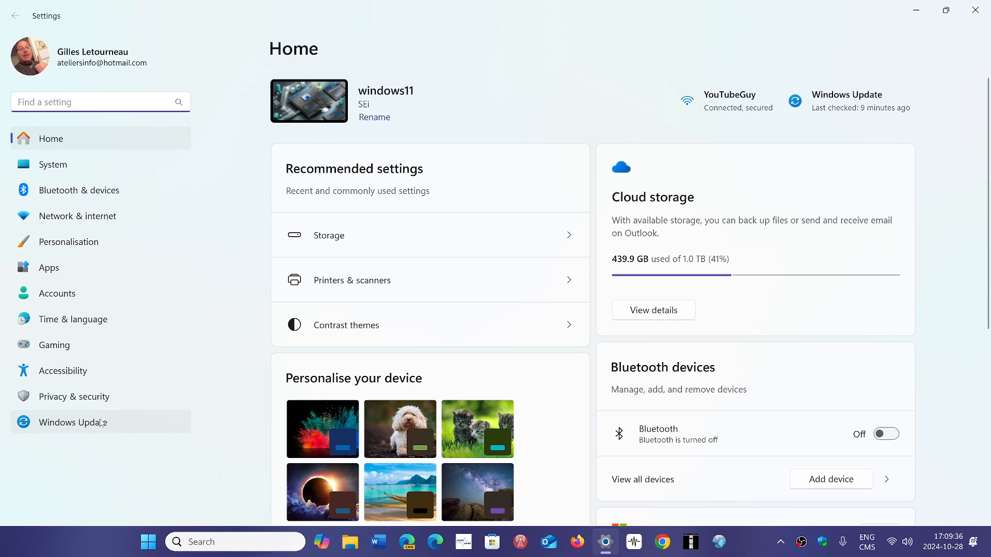
Go to Windows Update in the left pane, showing the device is up to date
{"action": "left_click", "coordinate": [73, 423]}
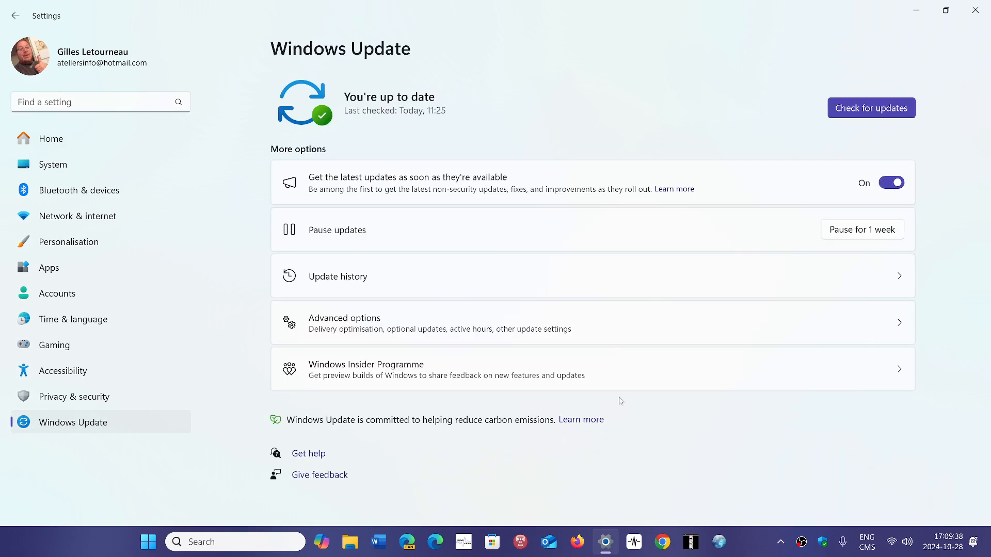
{"action": "mouse_move", "coordinate": [726, 424]}
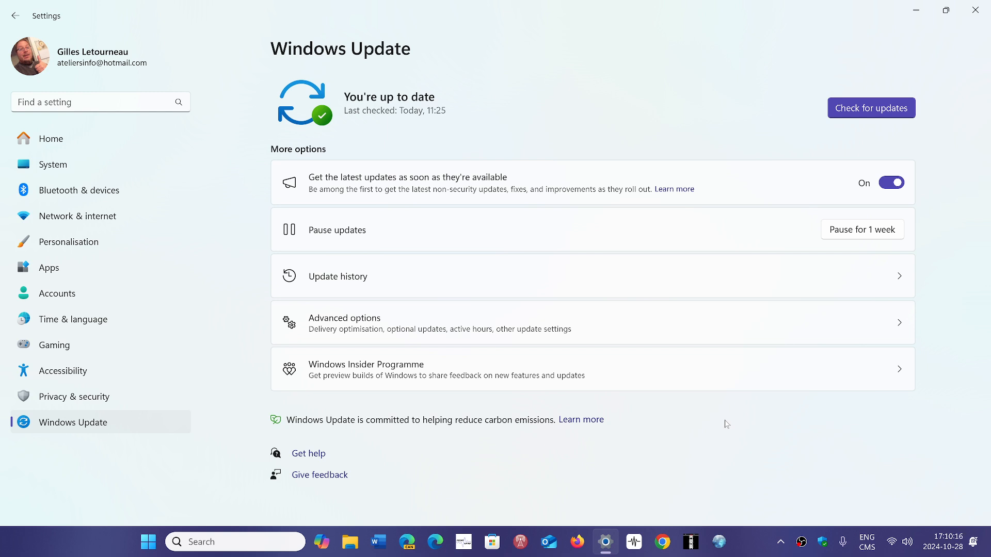
{"action": "mouse_move", "coordinate": [751, 449]}
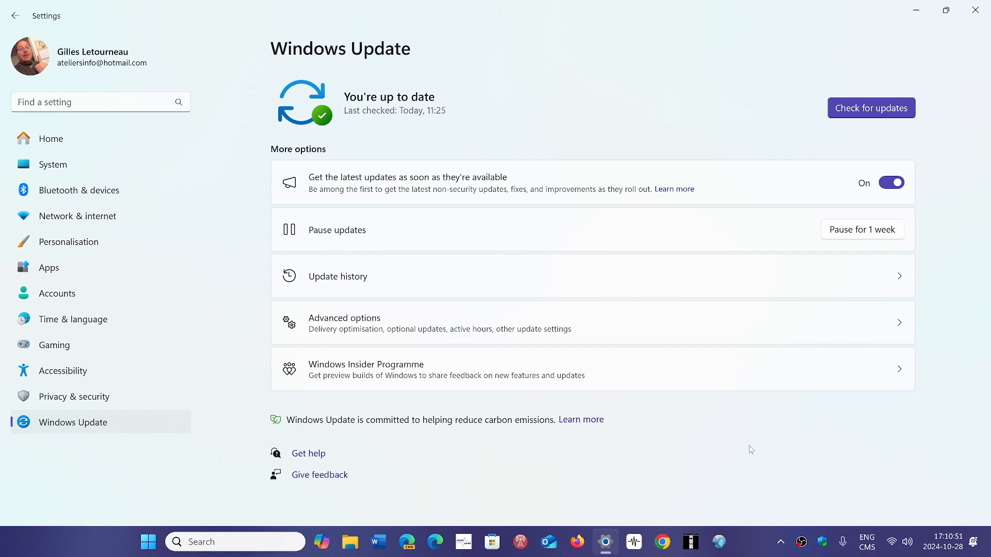
{"action": "mouse_move", "coordinate": [730, 440]}
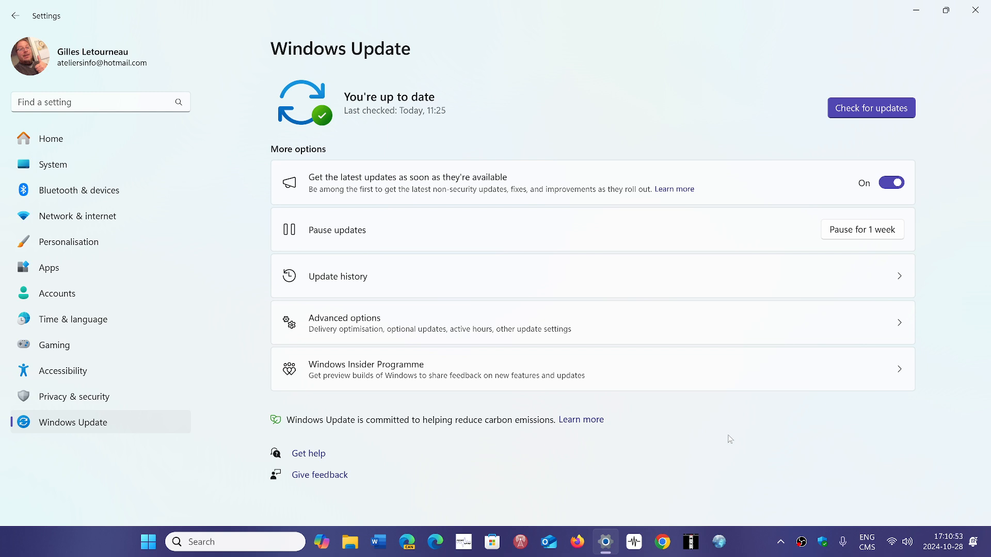
{"action": "mouse_move", "coordinate": [693, 417]}
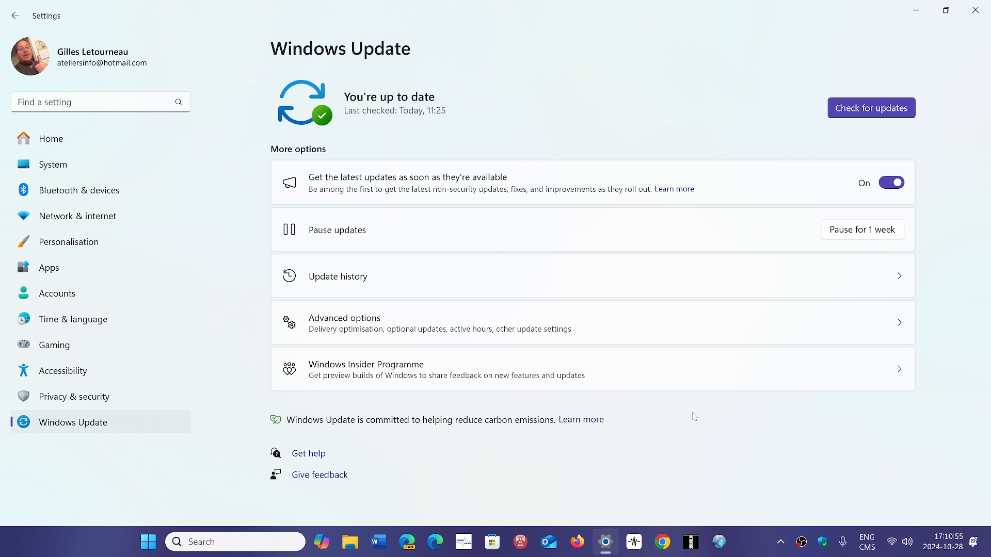
View the Windows Insider Programme page on the Canary channel, then close Settings
{"action": "left_click", "coordinate": [443, 369]}
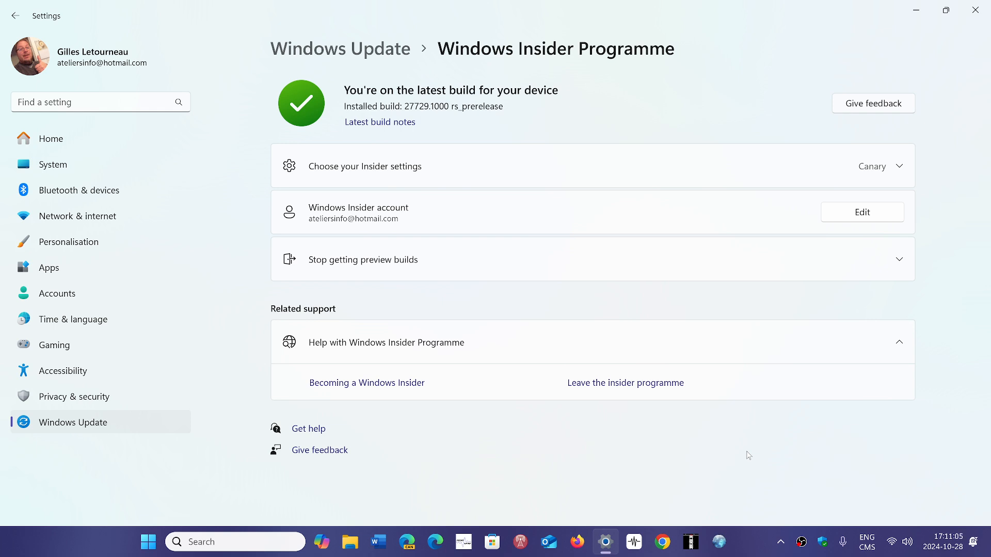
{"action": "mouse_move", "coordinate": [672, 429]}
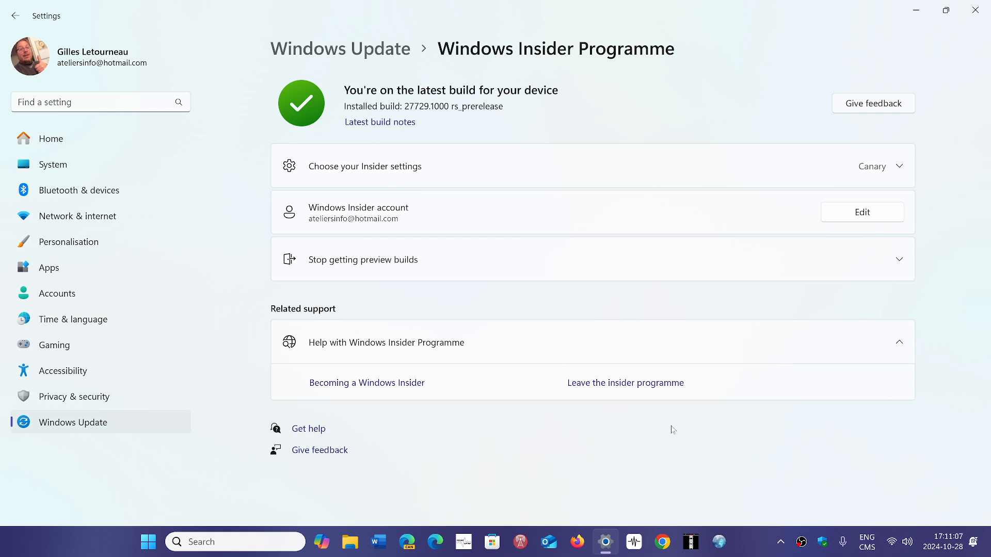
{"action": "mouse_move", "coordinate": [648, 450]}
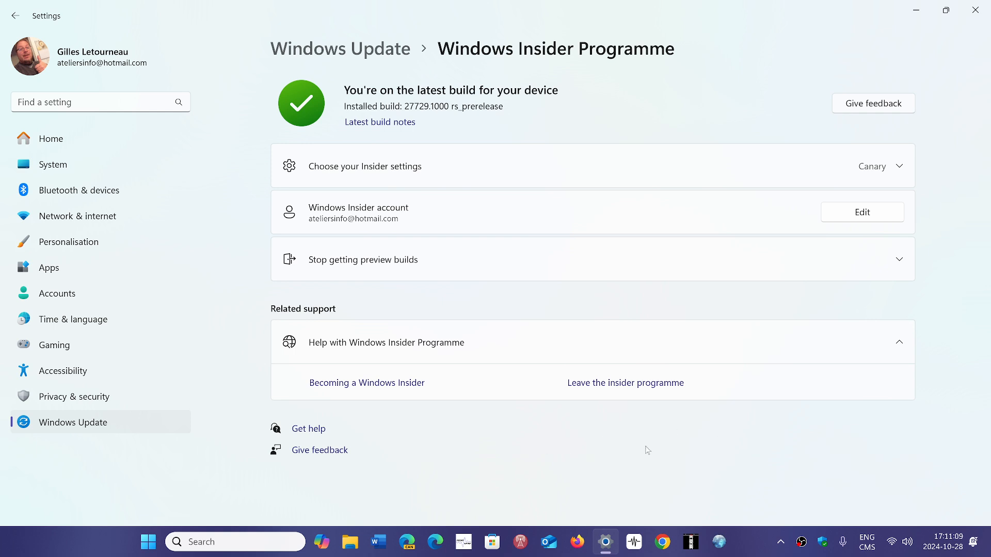
{"action": "mouse_move", "coordinate": [979, 10]}
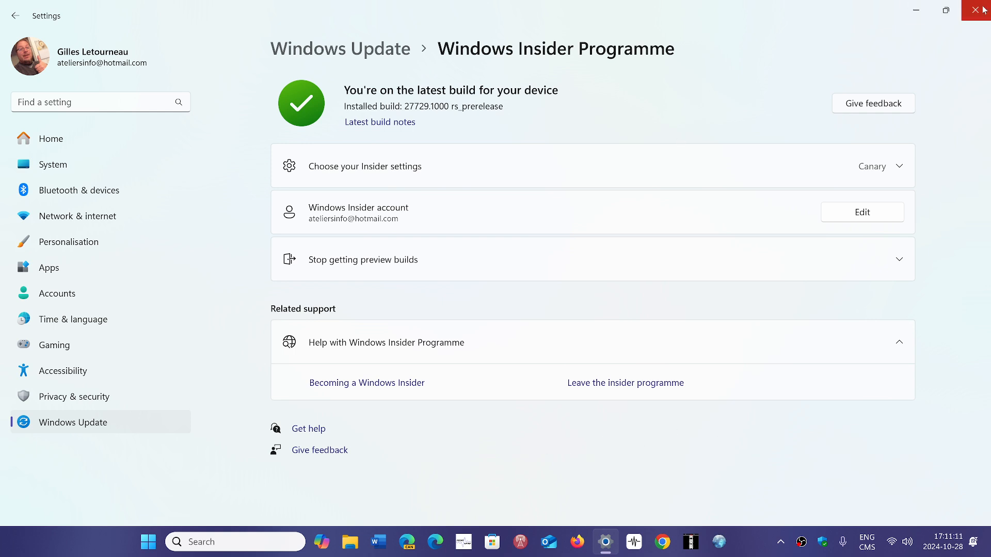
{"action": "left_click", "coordinate": [982, 10]}
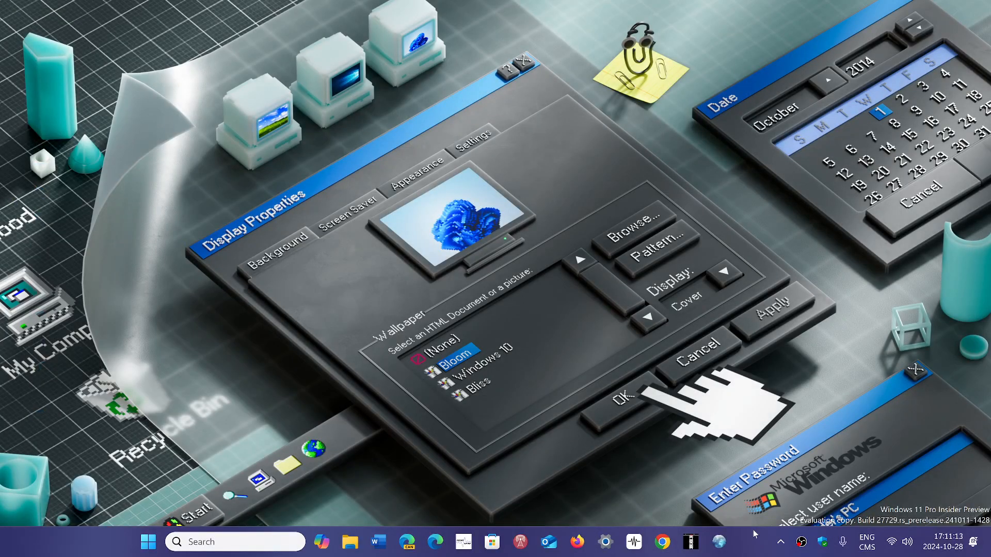